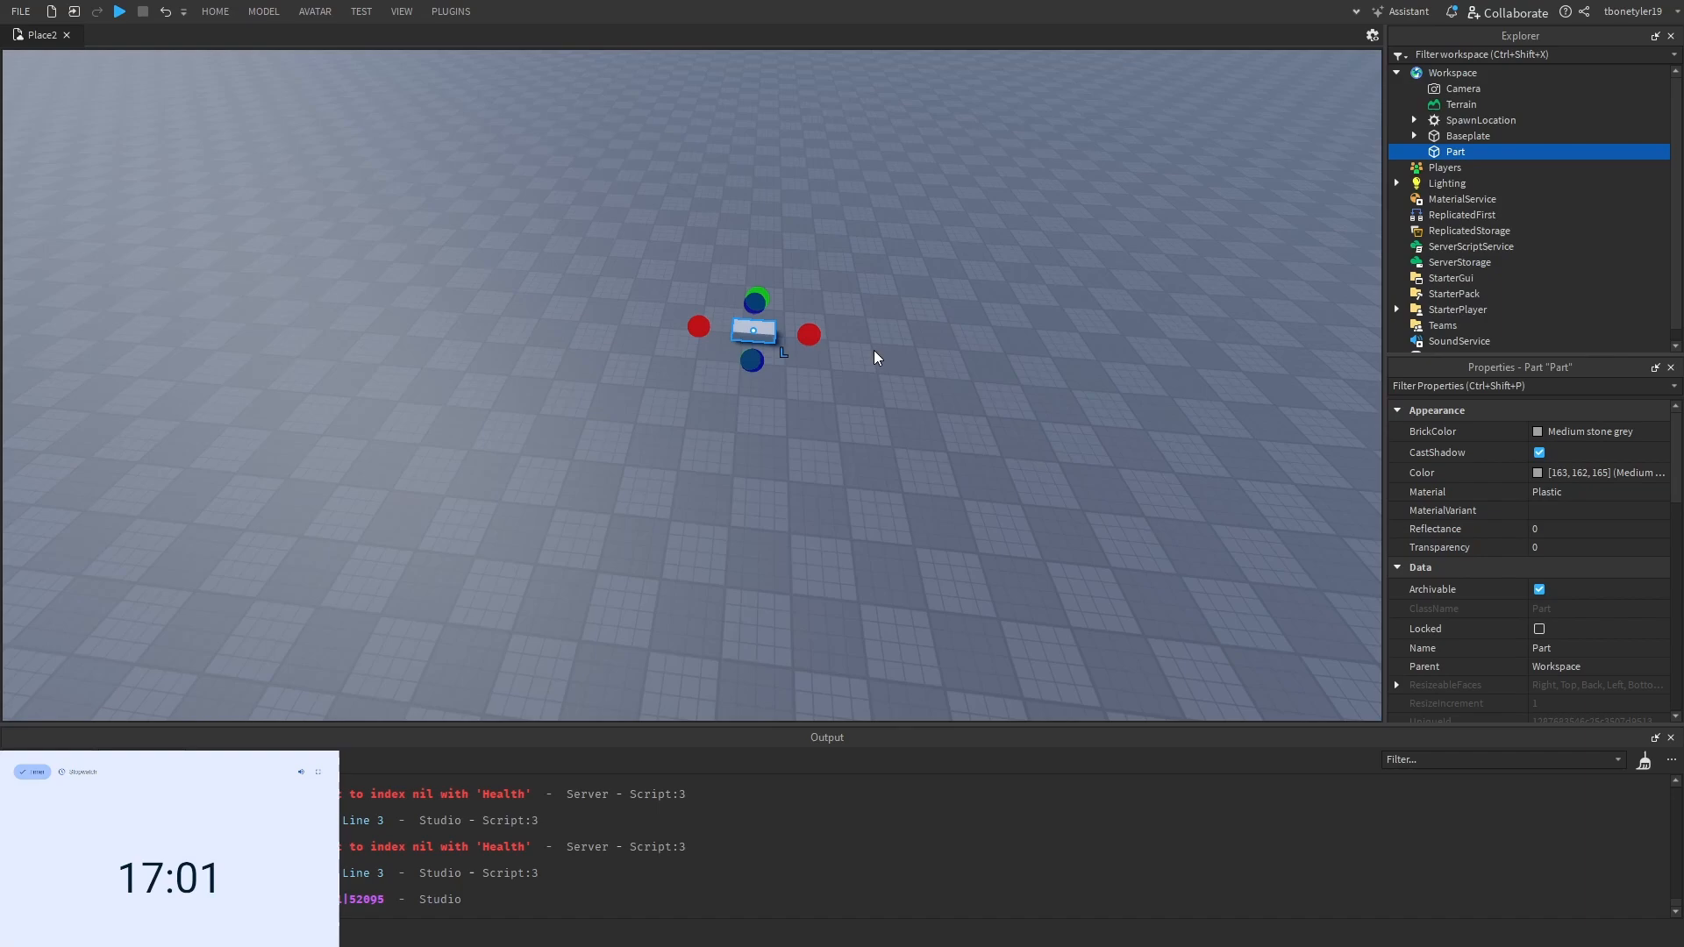
pyautogui.moveTo(884, 349)
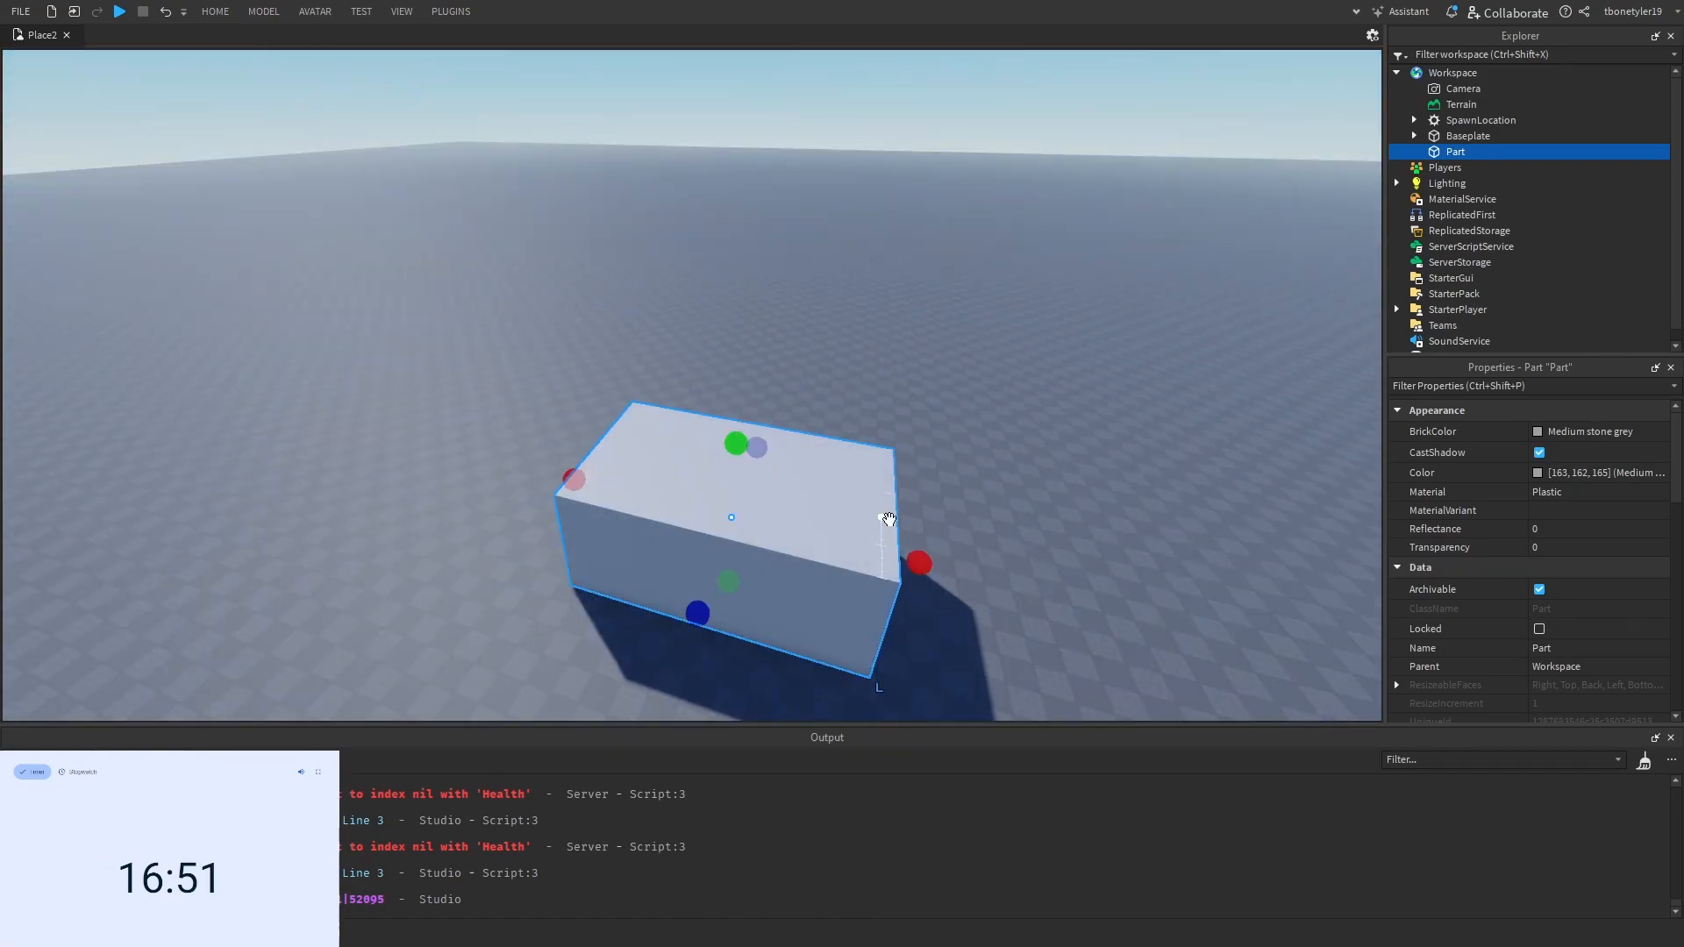
# Stretch the part into a large block using its scale handle
pyautogui.moveTo(917, 563); pyautogui.dragTo(840, 544)
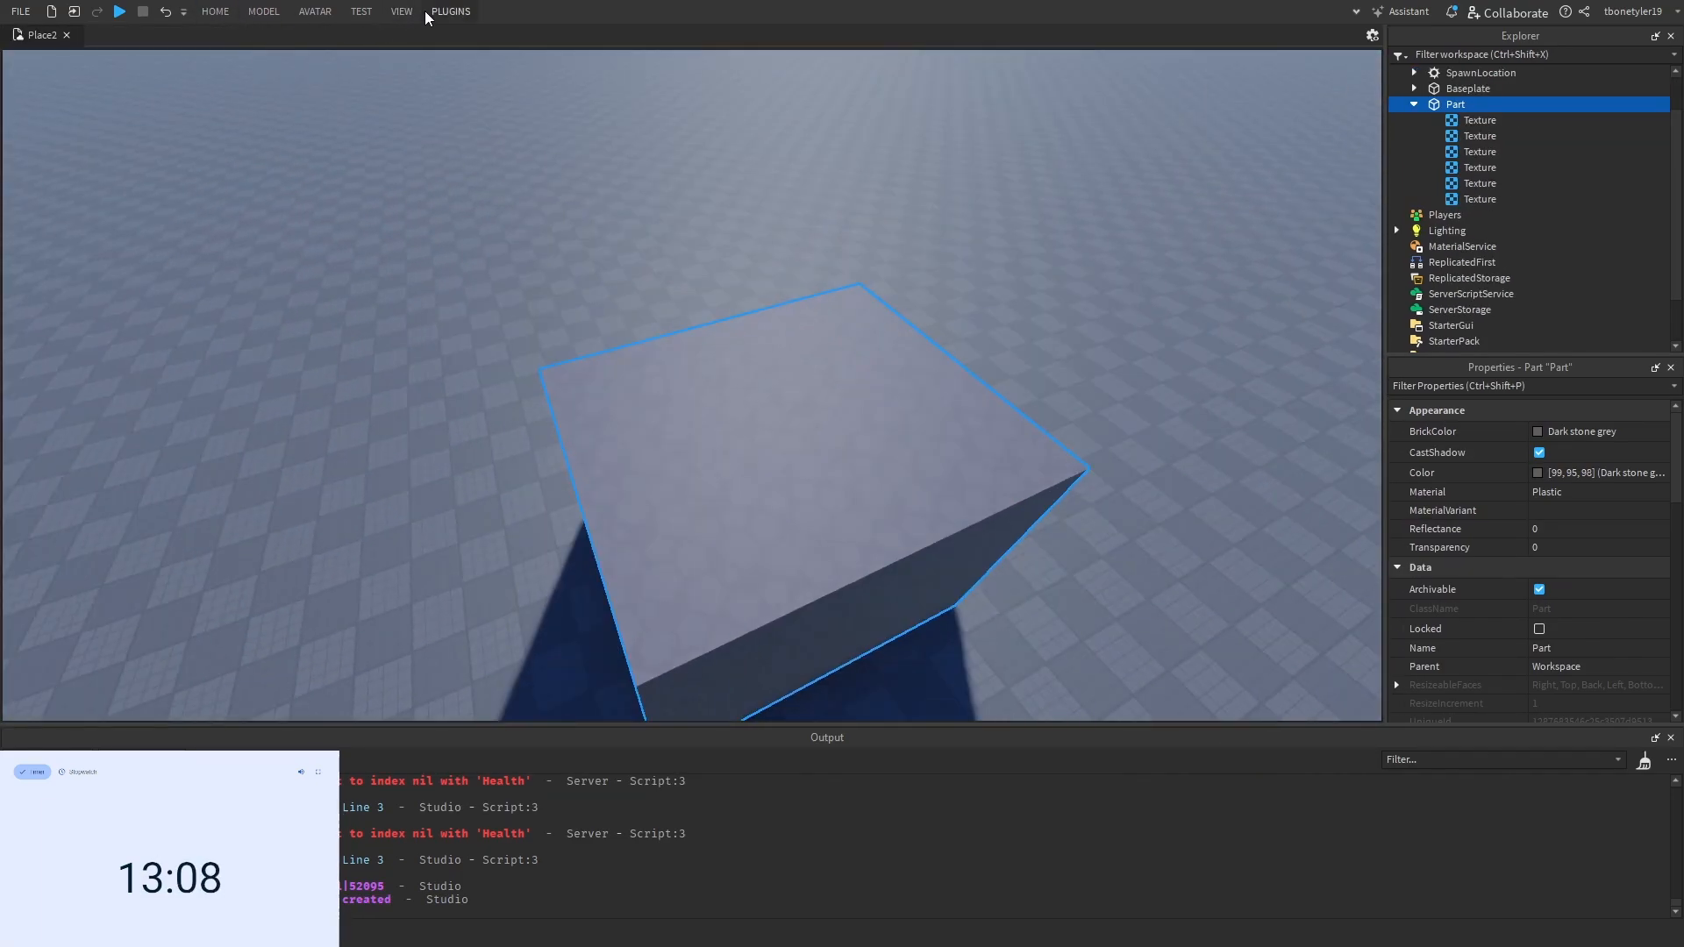
# Switch toolbar tabs and bring up the interface view options before adding the floor and pillars
pyautogui.click(400, 12)
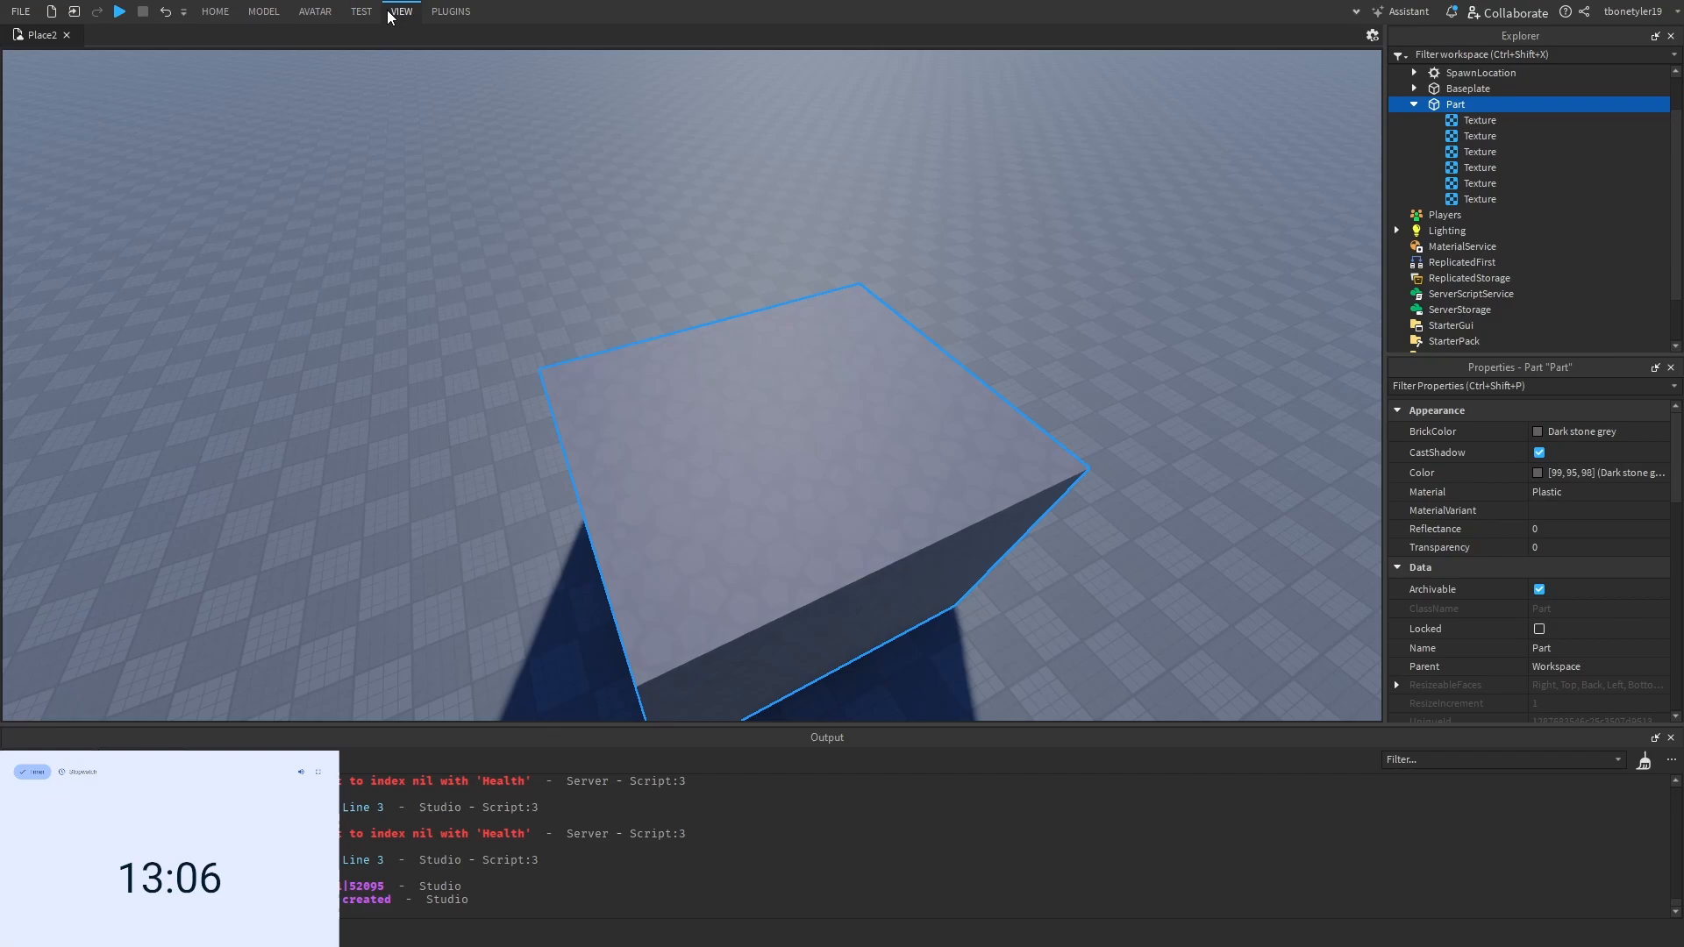
pyautogui.click(263, 12)
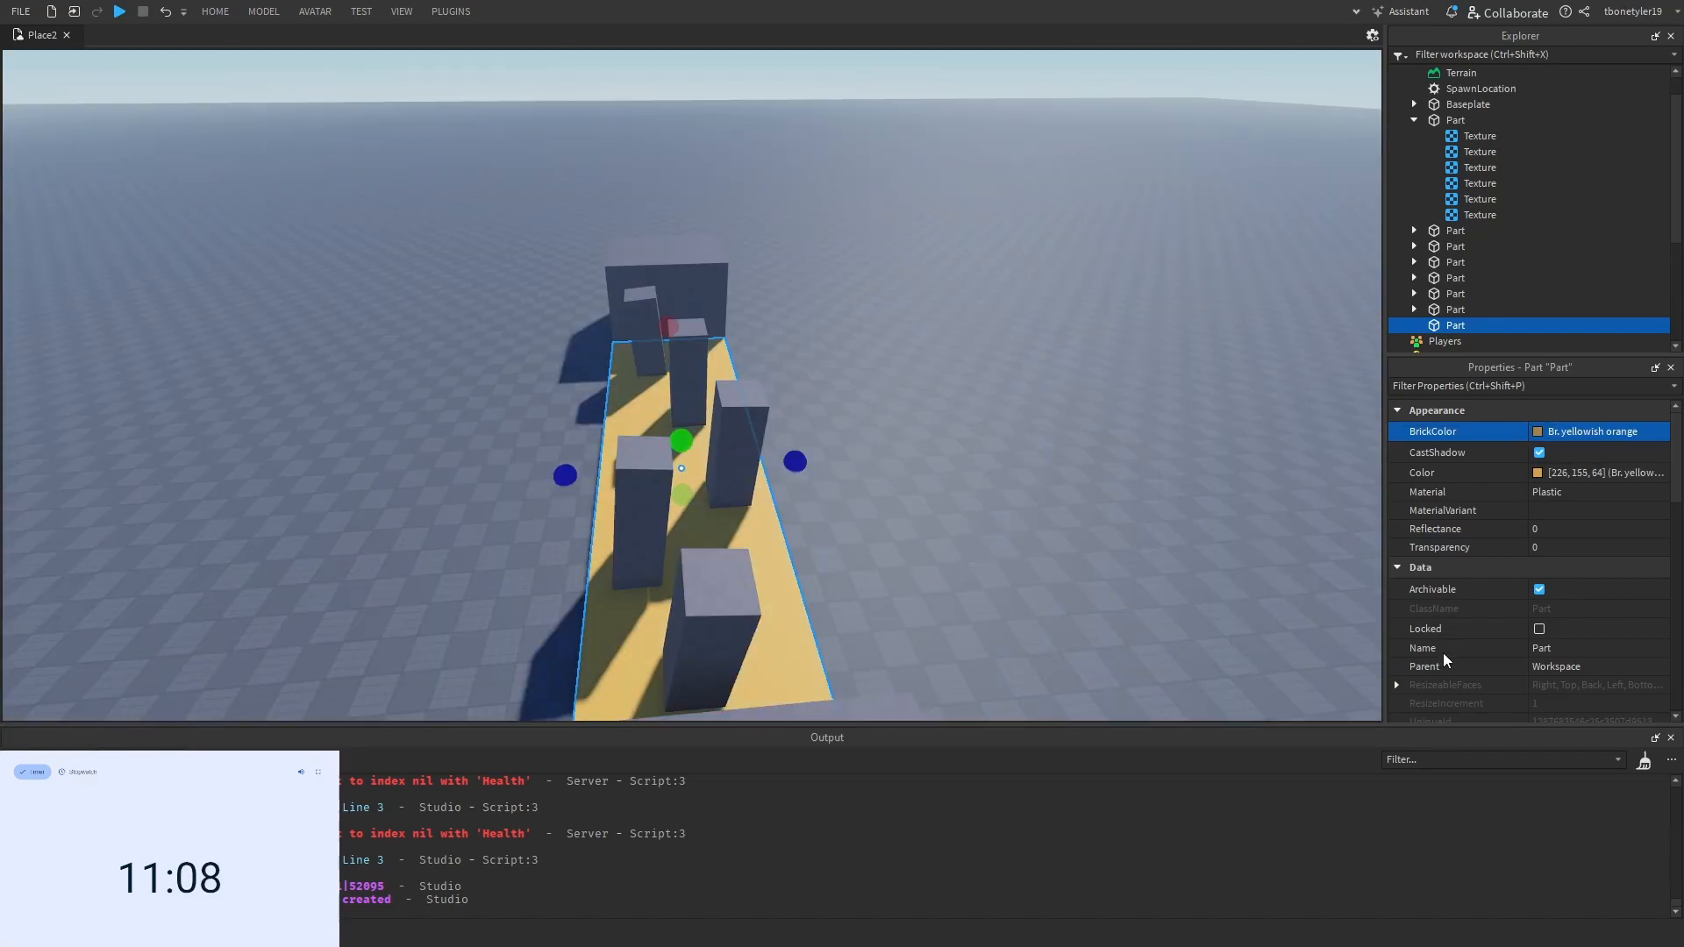
# Set the orange floor's Material to Neon so it glows like lava, then deselect it
pyautogui.click(1547, 491)
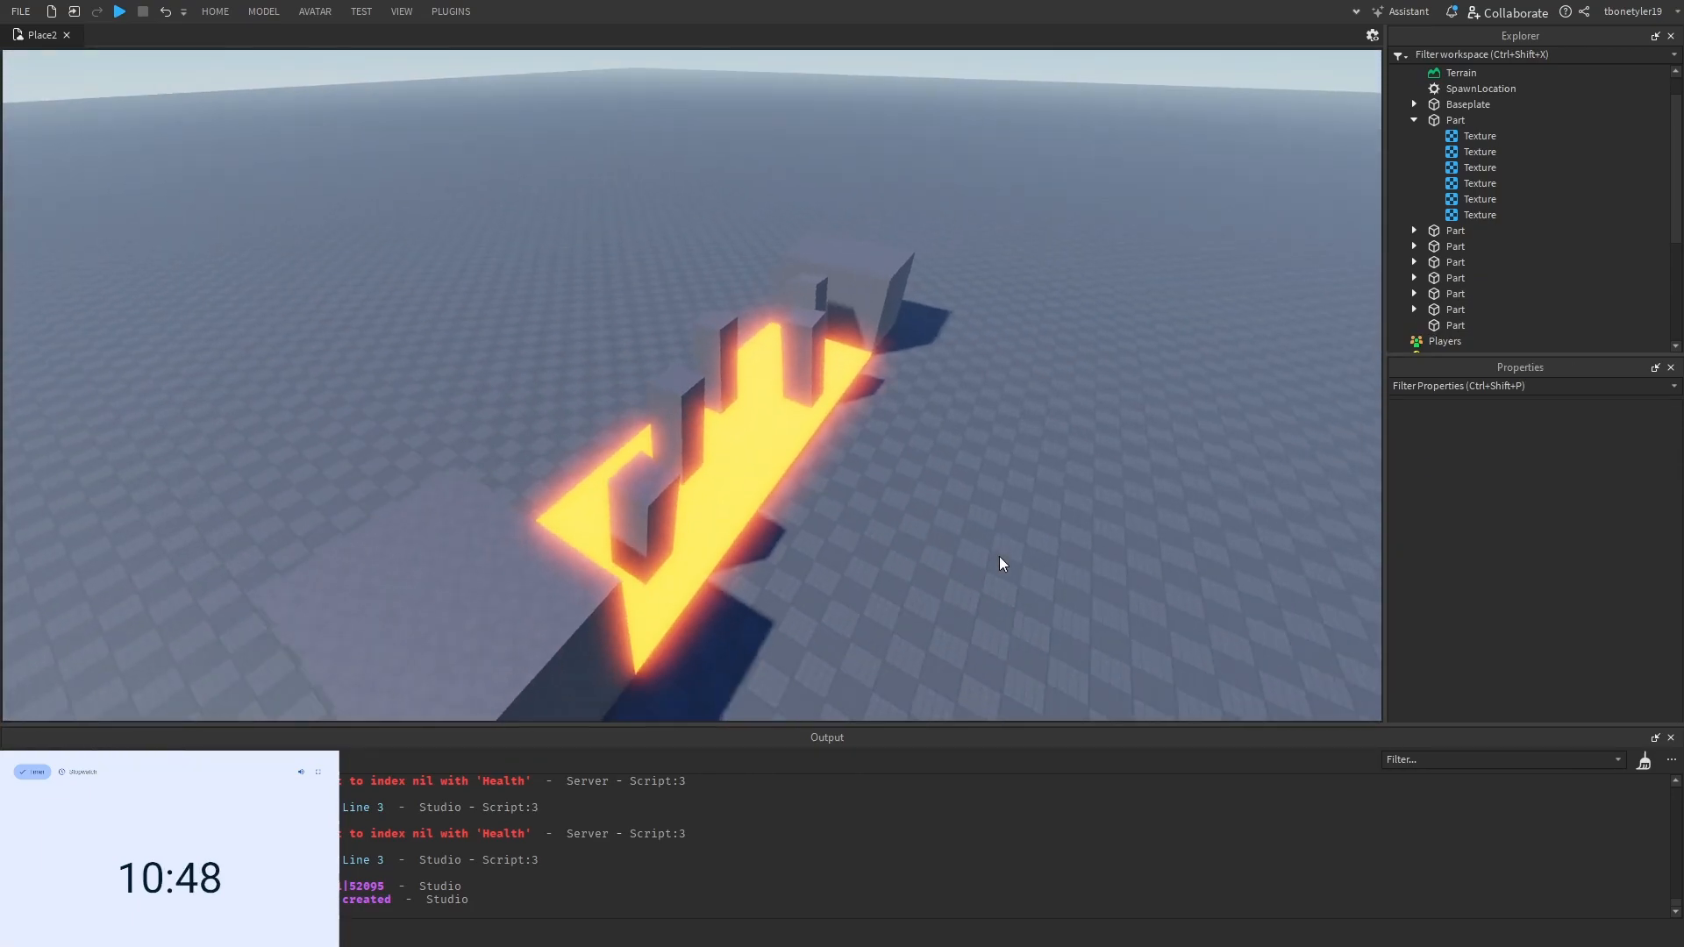
pyautogui.click(1468, 103)
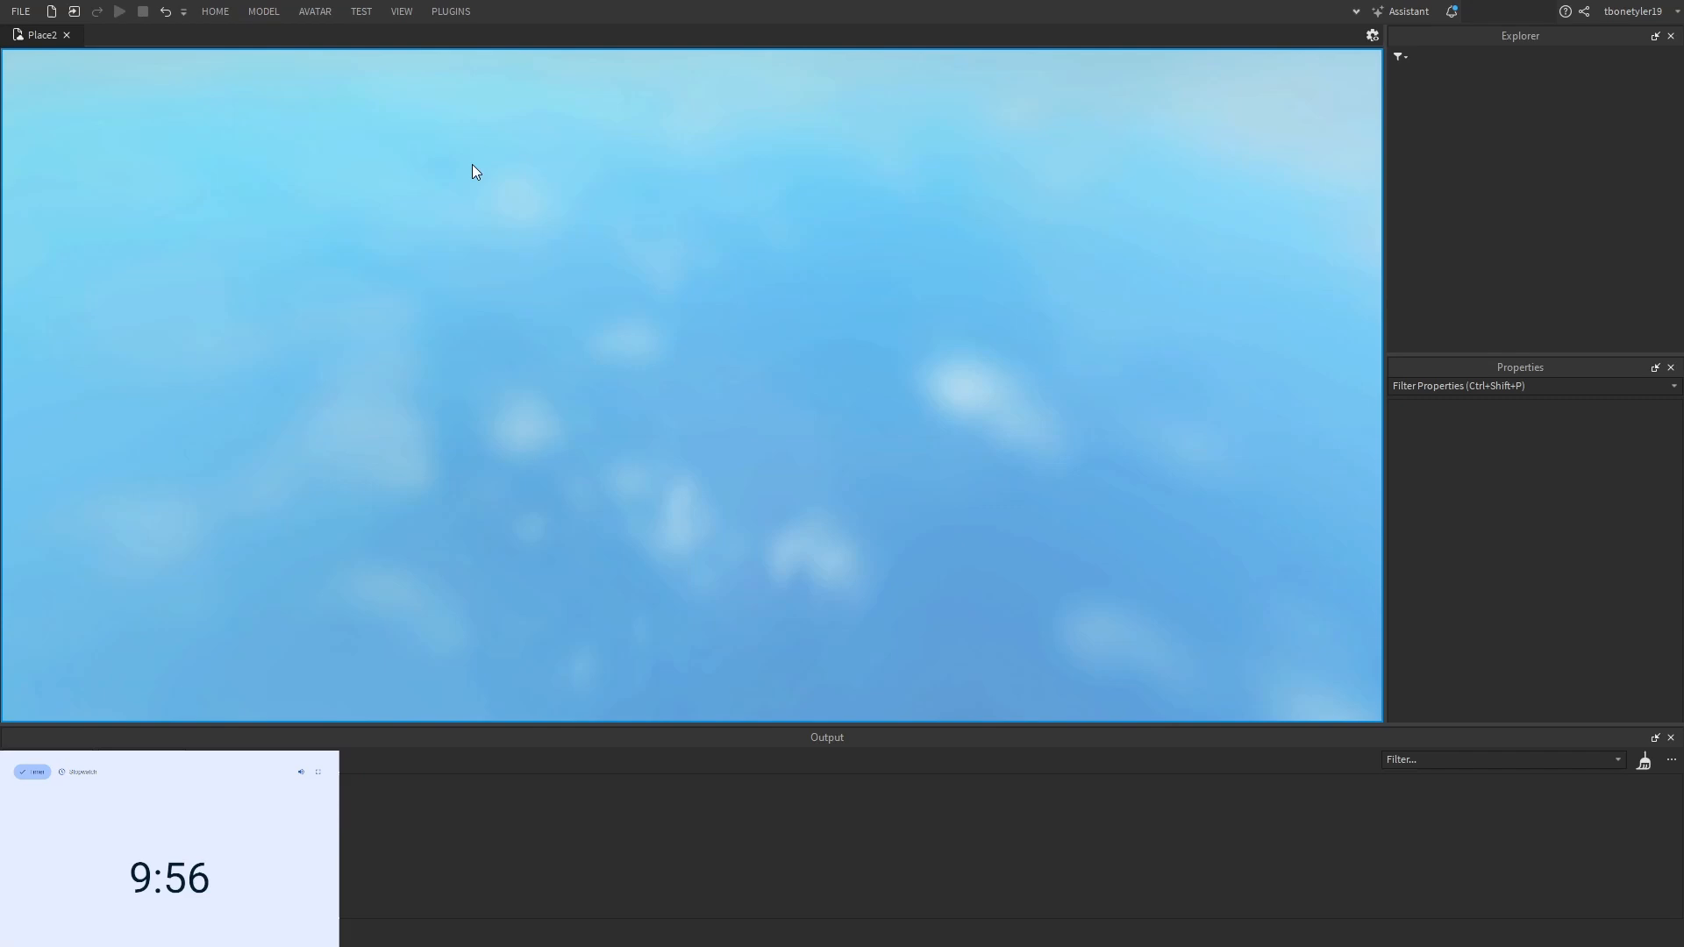
# Return to the Home toolbar to add the dark cave wall parts around the course
pyautogui.click(119, 11)
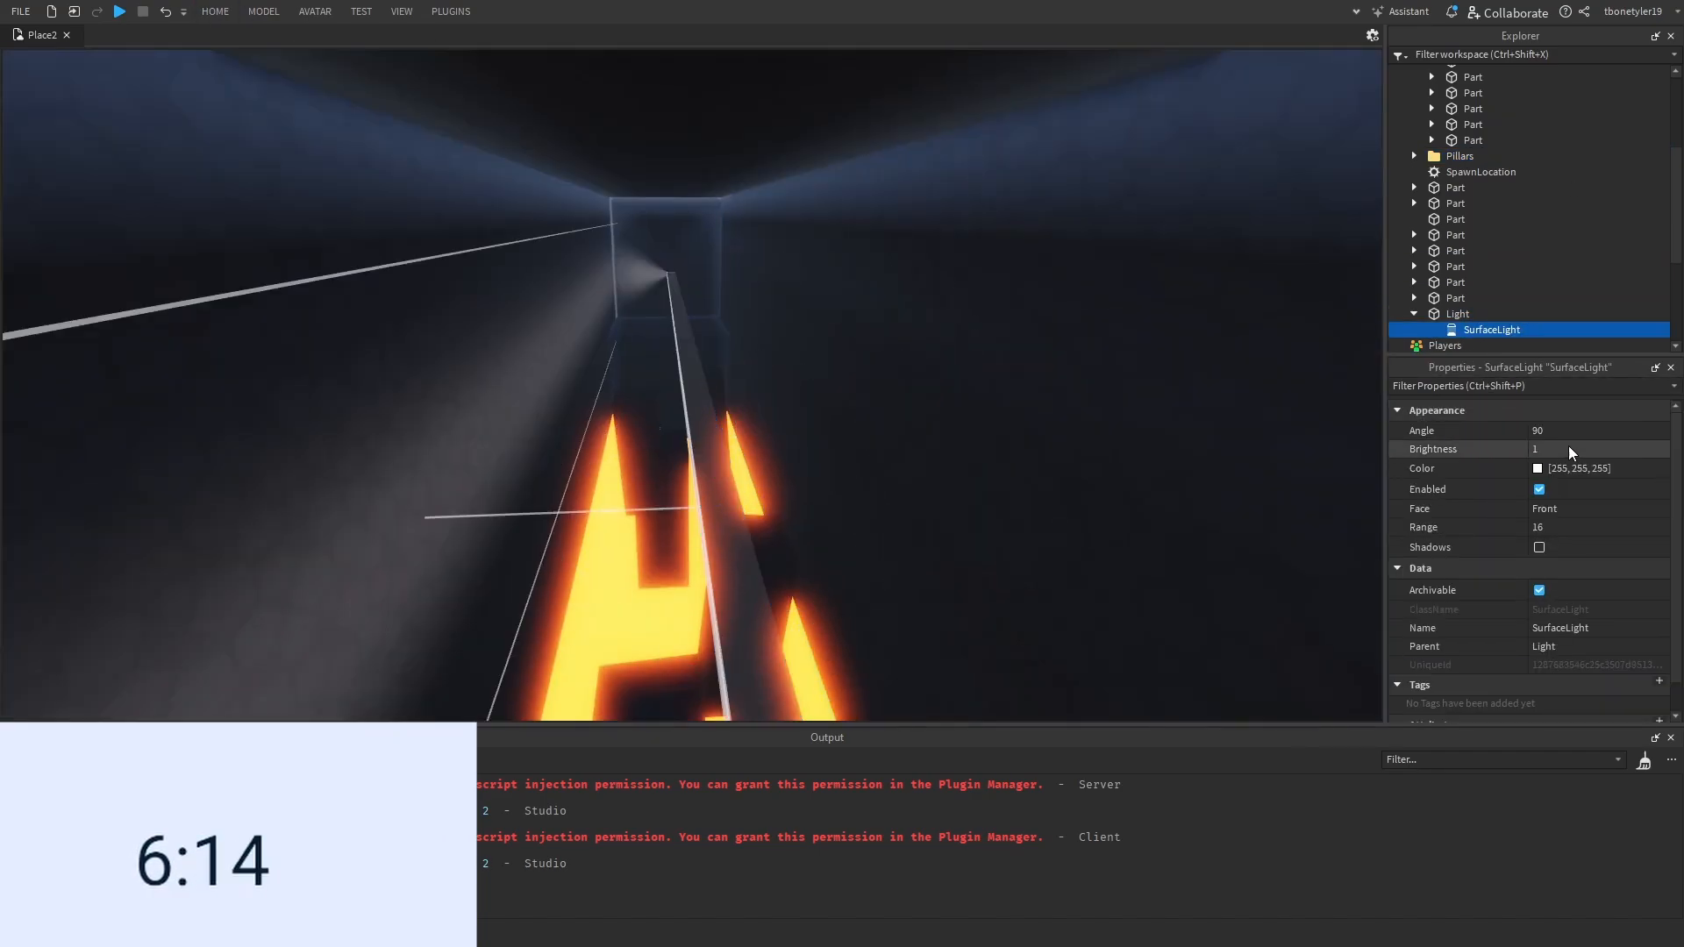
# Adjust the SurfaceLight's Brightness and set the really black part's Transparency to 0.55
pyautogui.click(1457, 314)
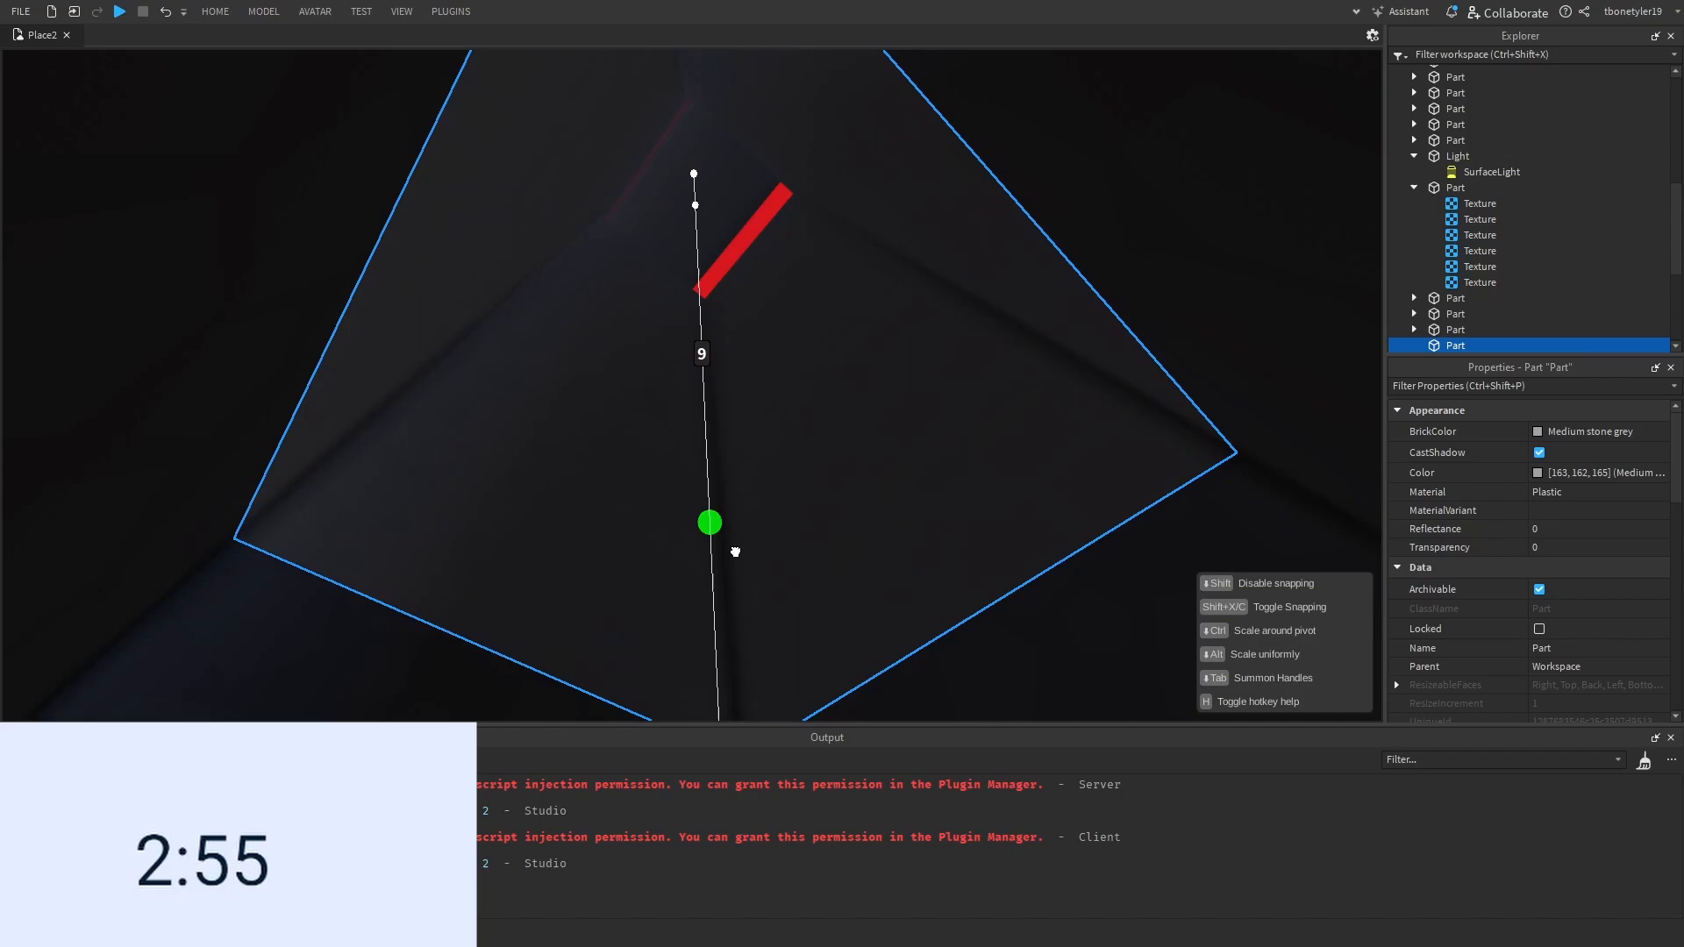
pyautogui.click(1557, 547)
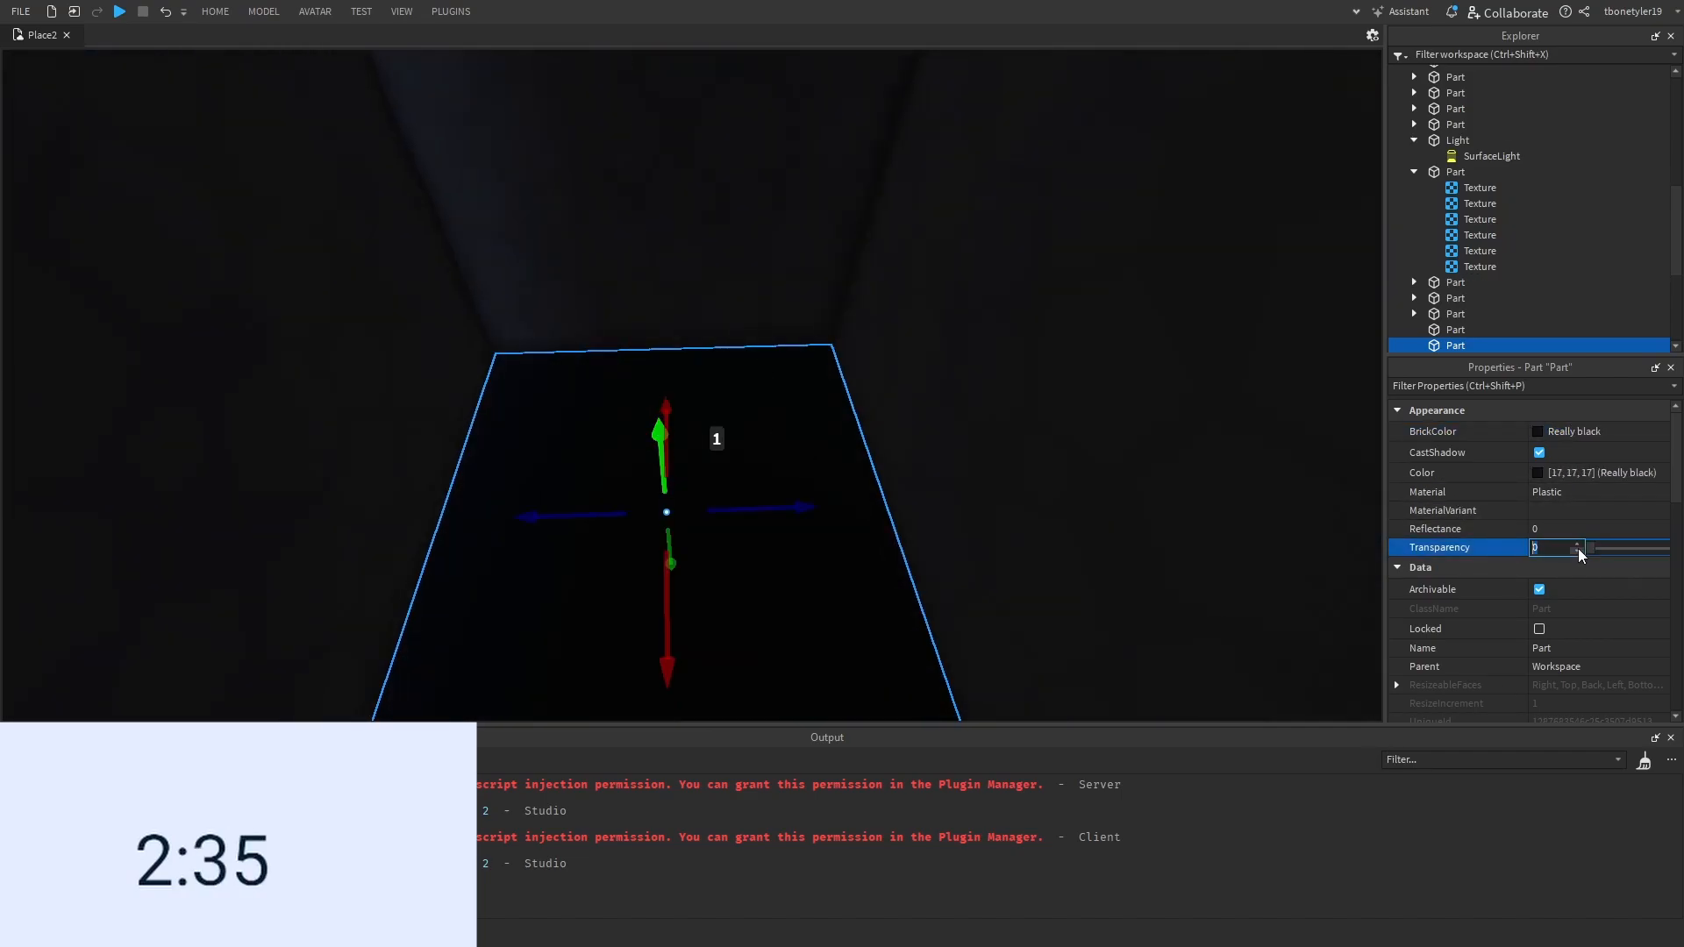
pyautogui.write('0.55')
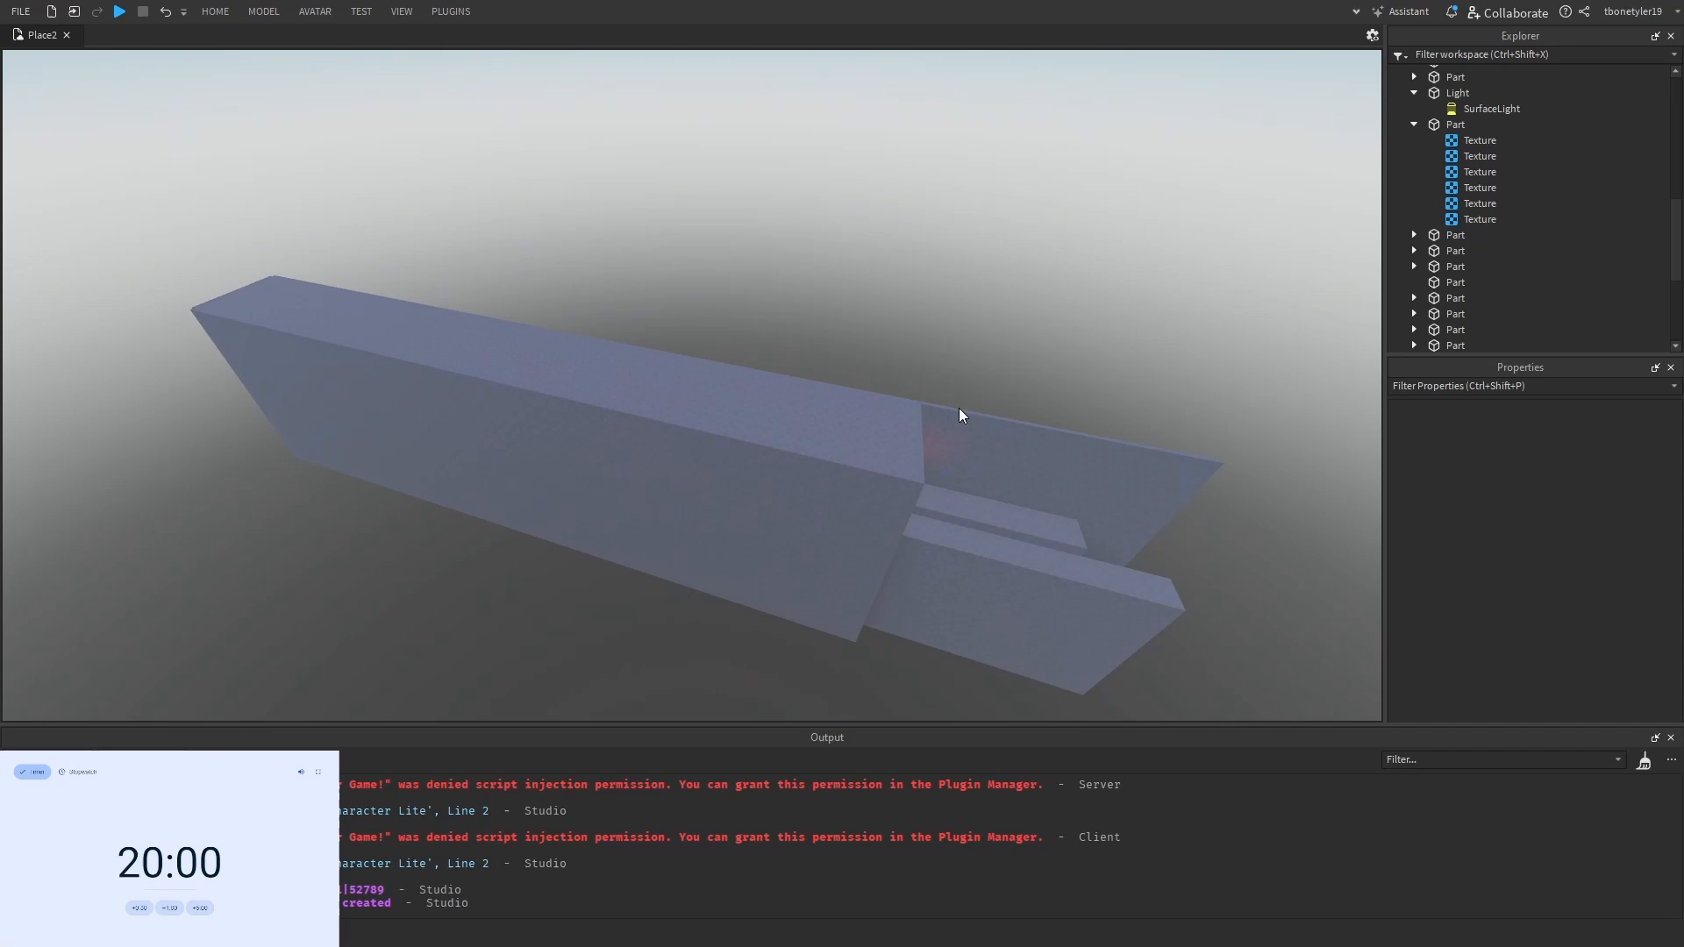
# Start a playtest of the cave obby from the Play button
pyautogui.click(143, 12)
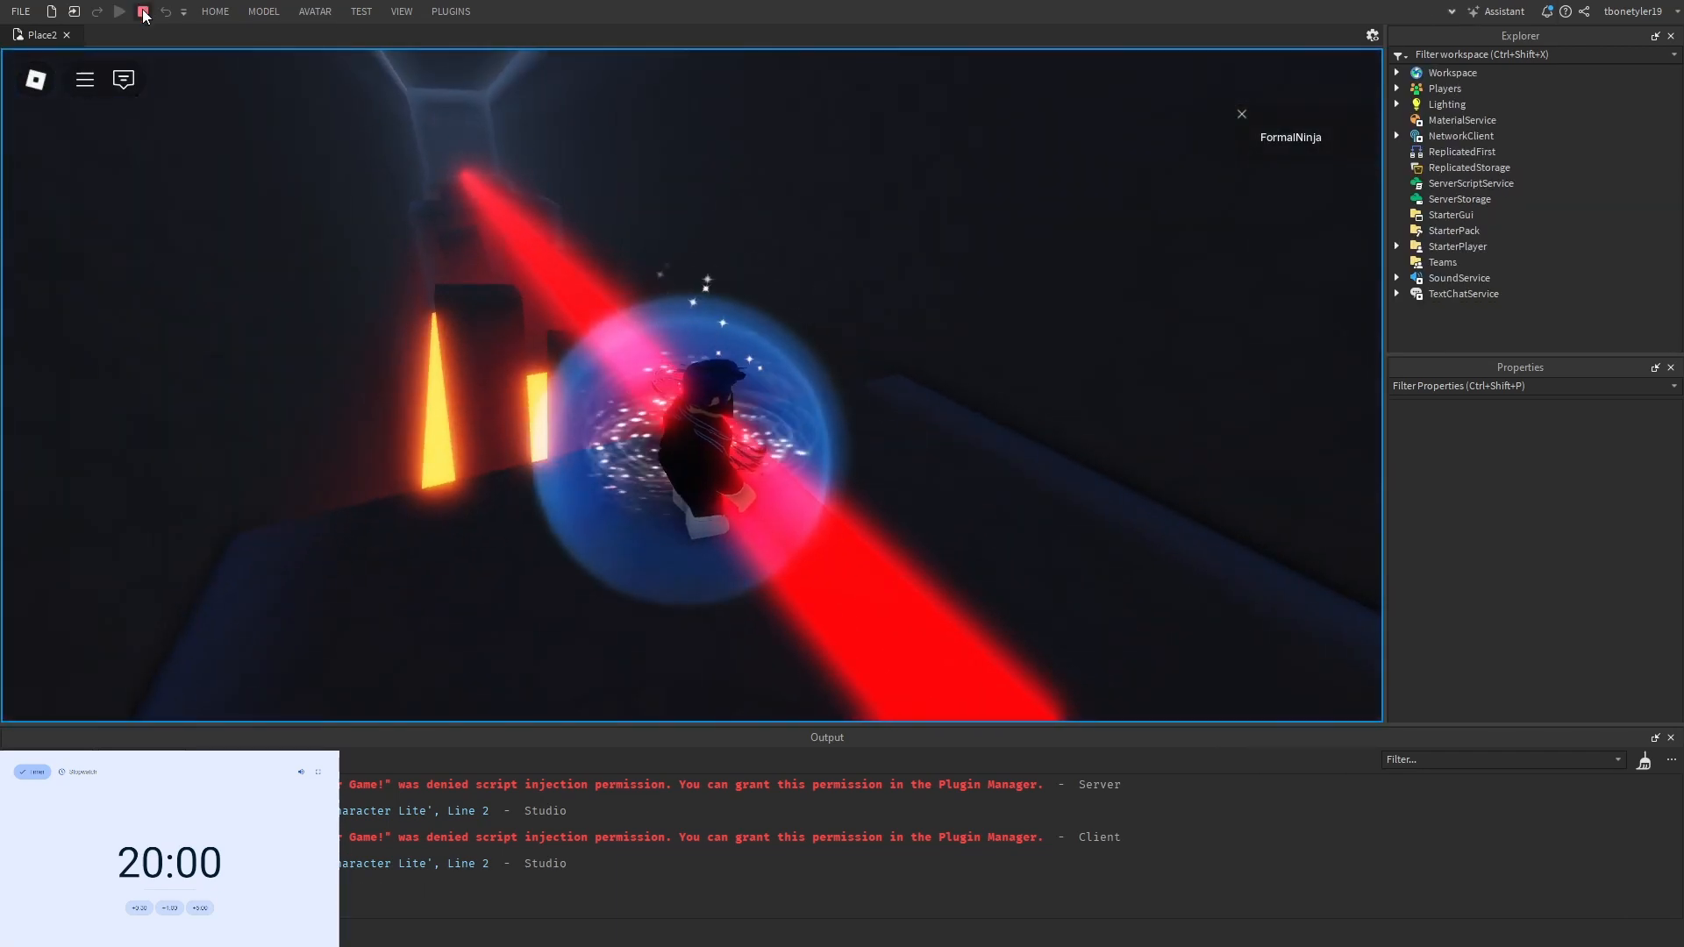